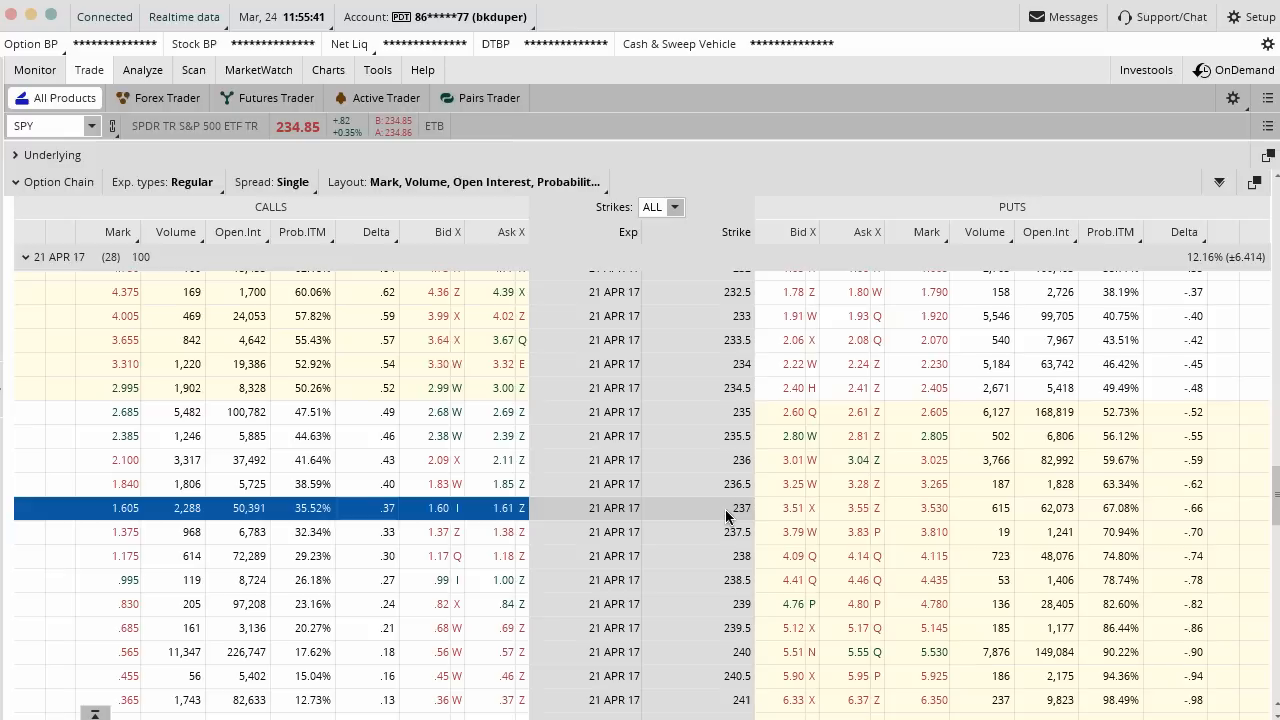
mouse_move(524, 524)
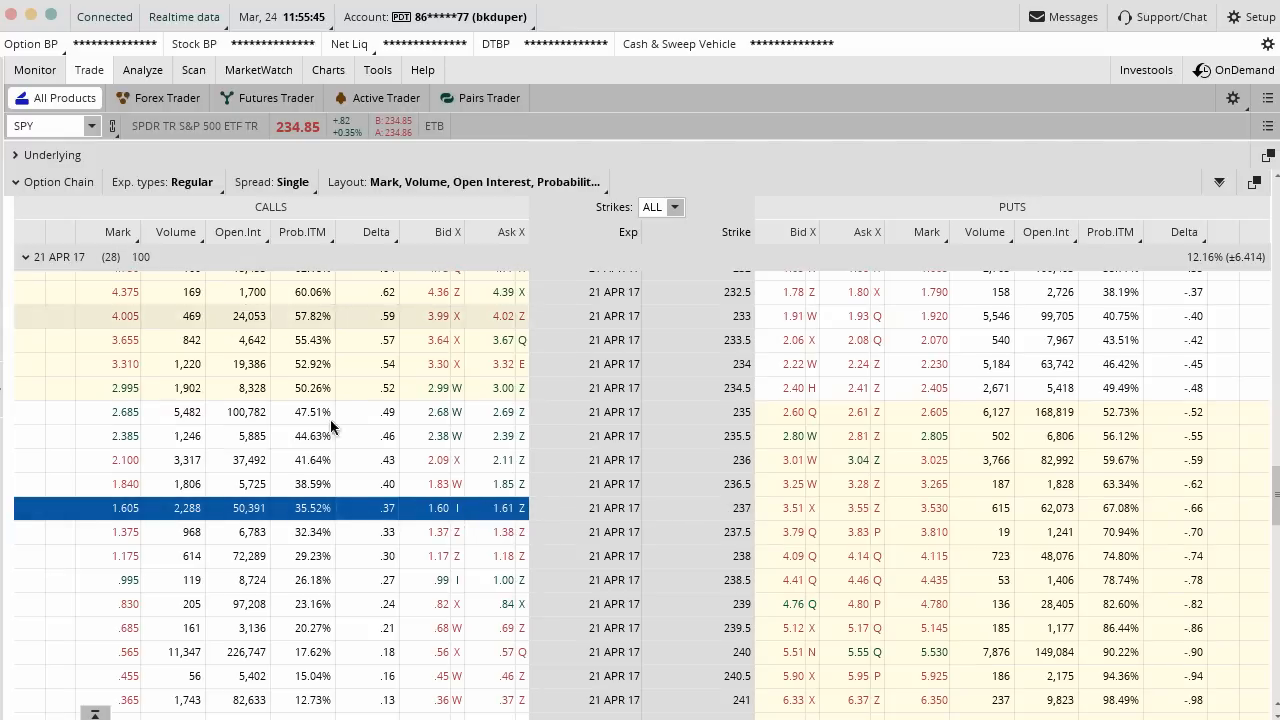
Step: Stage a covered call selling one SPY 21 APR 17 237 call against 100 shares at 233.24 debit
right_click(440, 508)
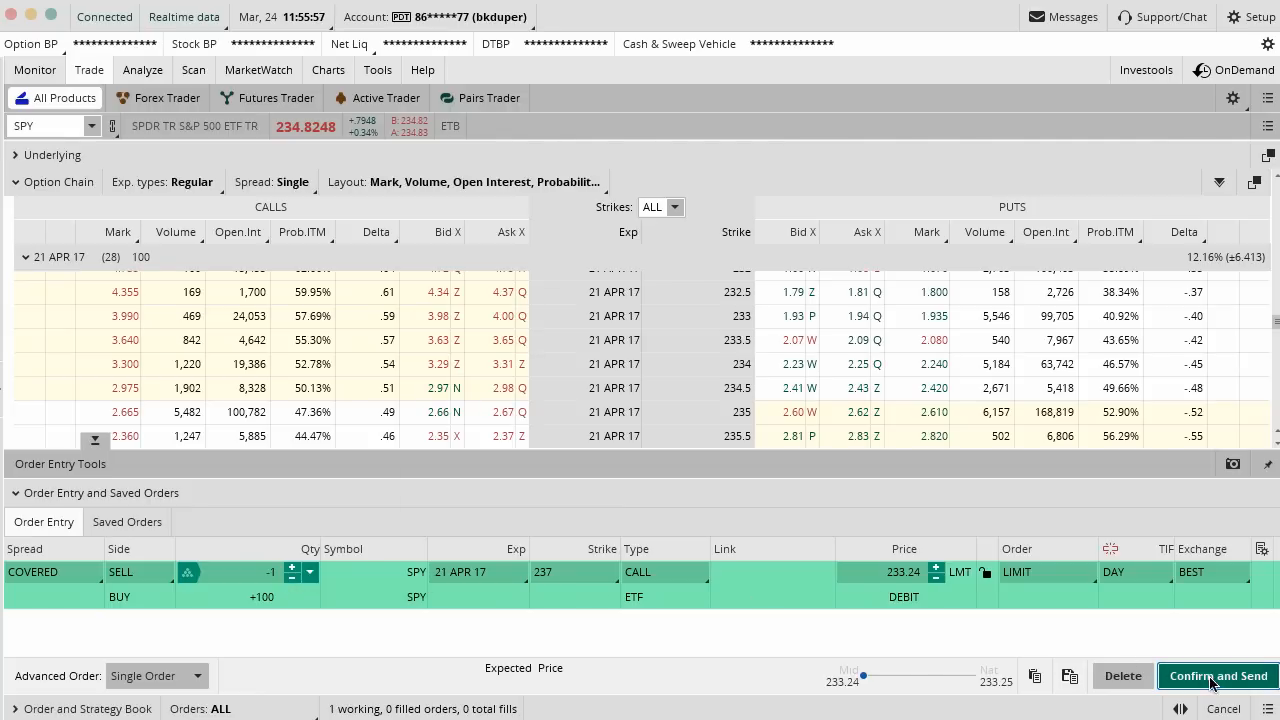
Step: Review the covered call's confirmation ($376 max profit, 233.24 break-even), then delete the order
left_click(1216, 676)
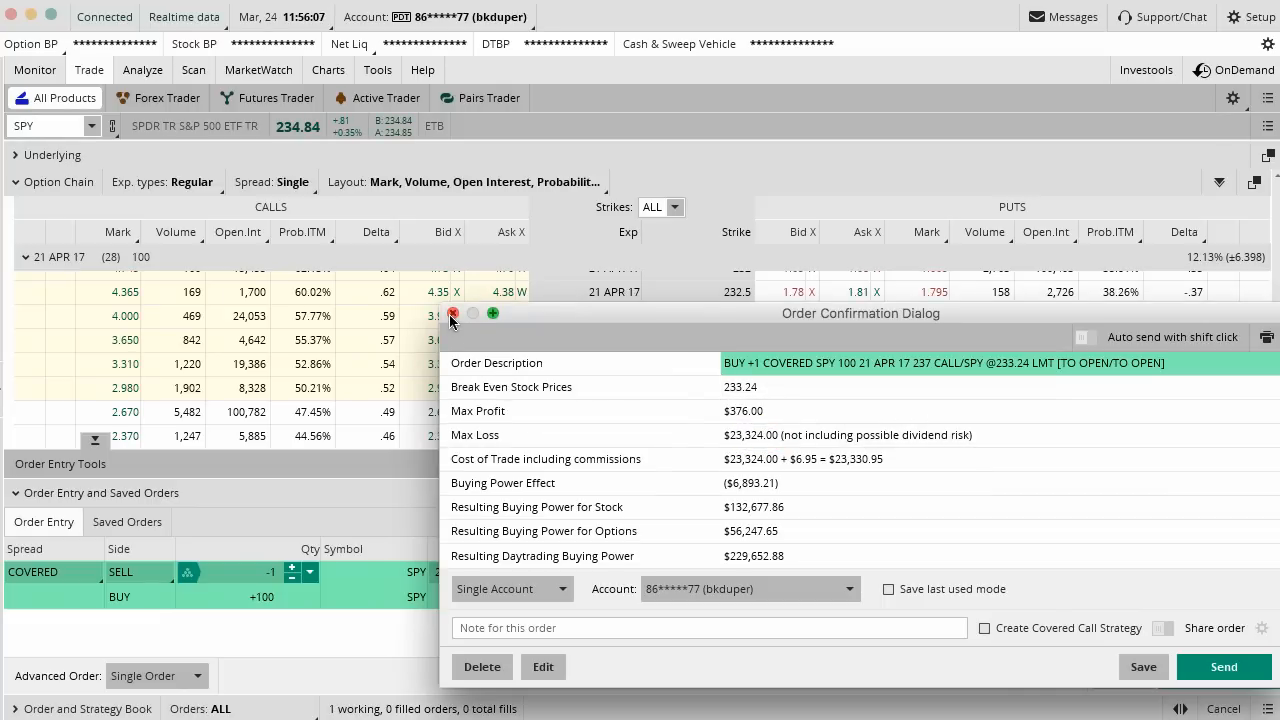
left_click(456, 314)
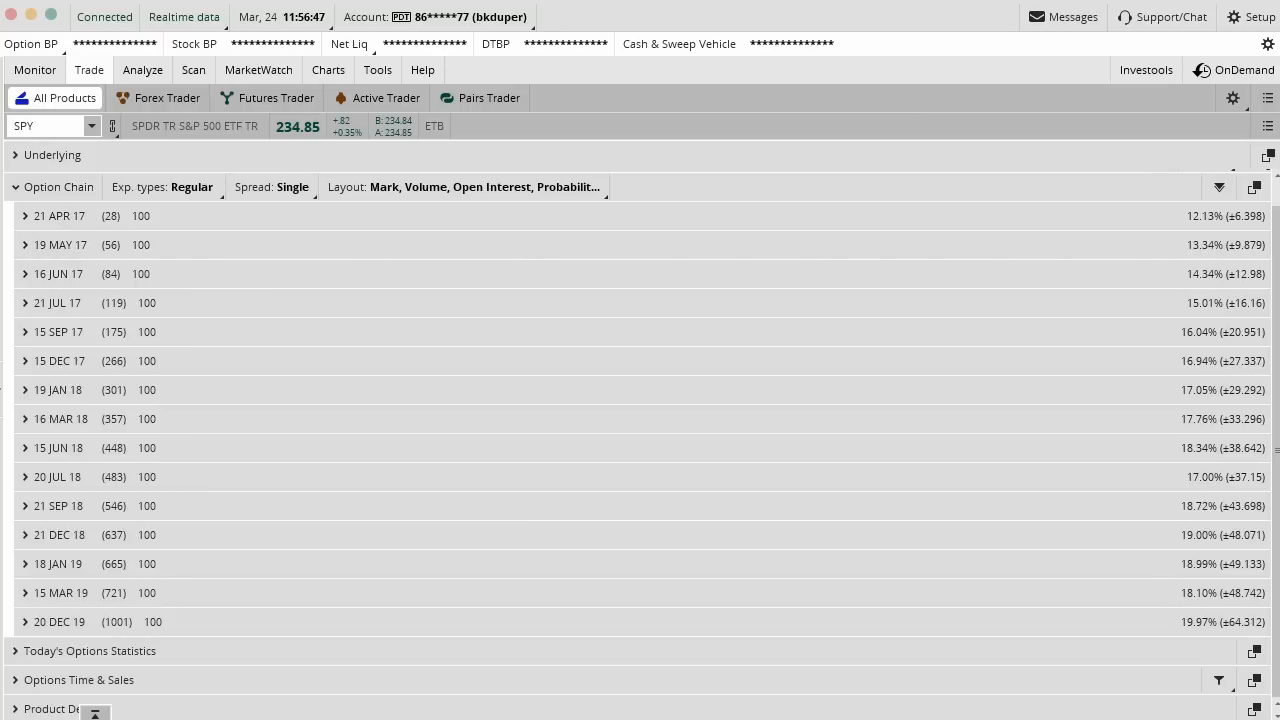
mouse_move(52, 356)
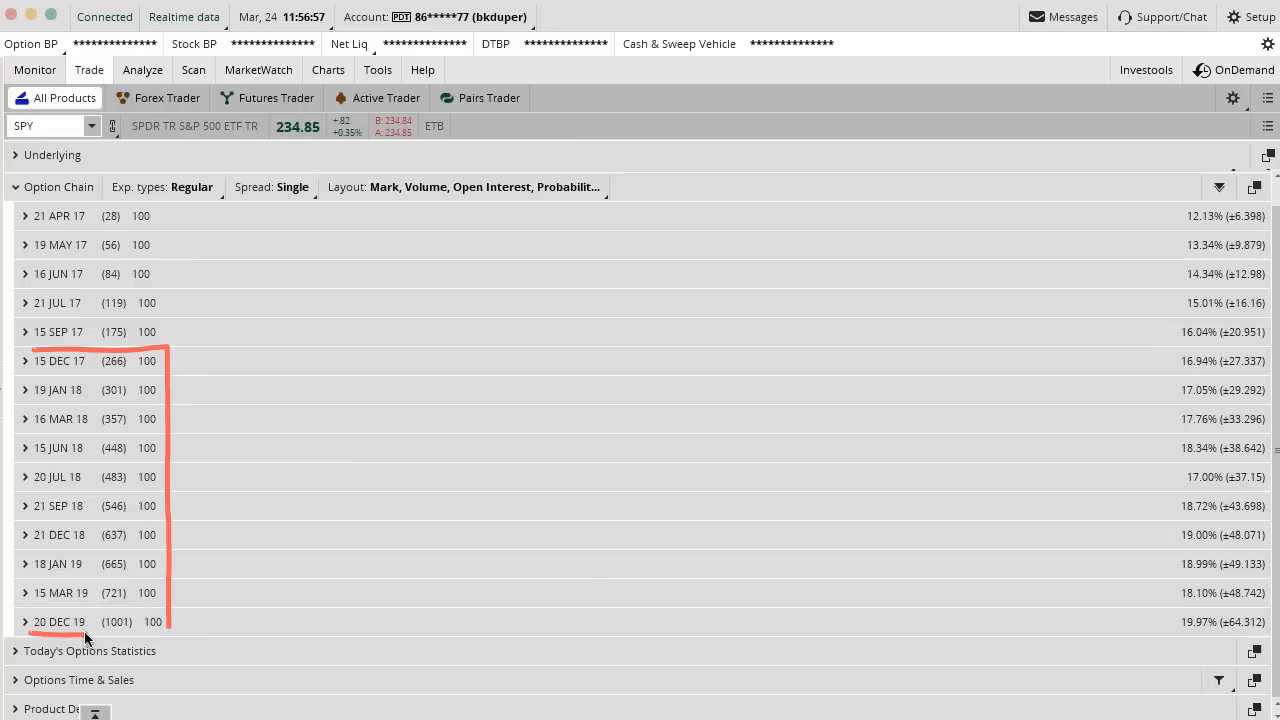
mouse_move(182, 568)
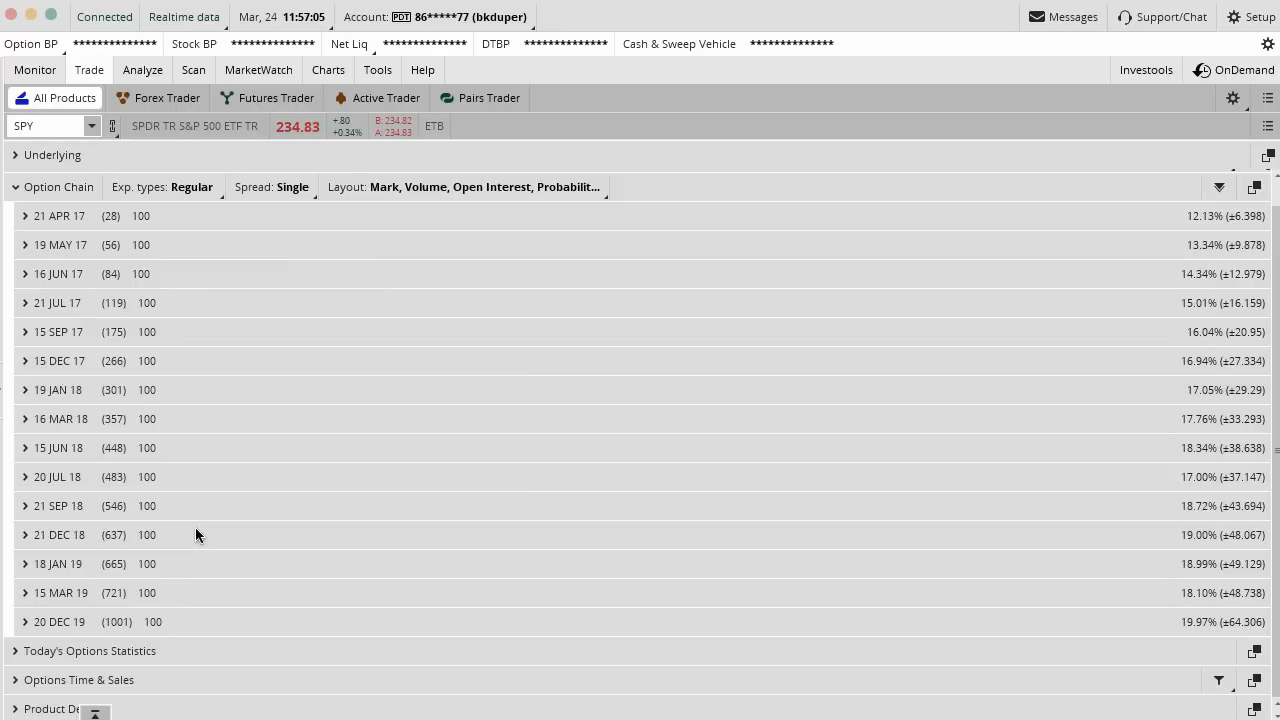
mouse_move(150, 512)
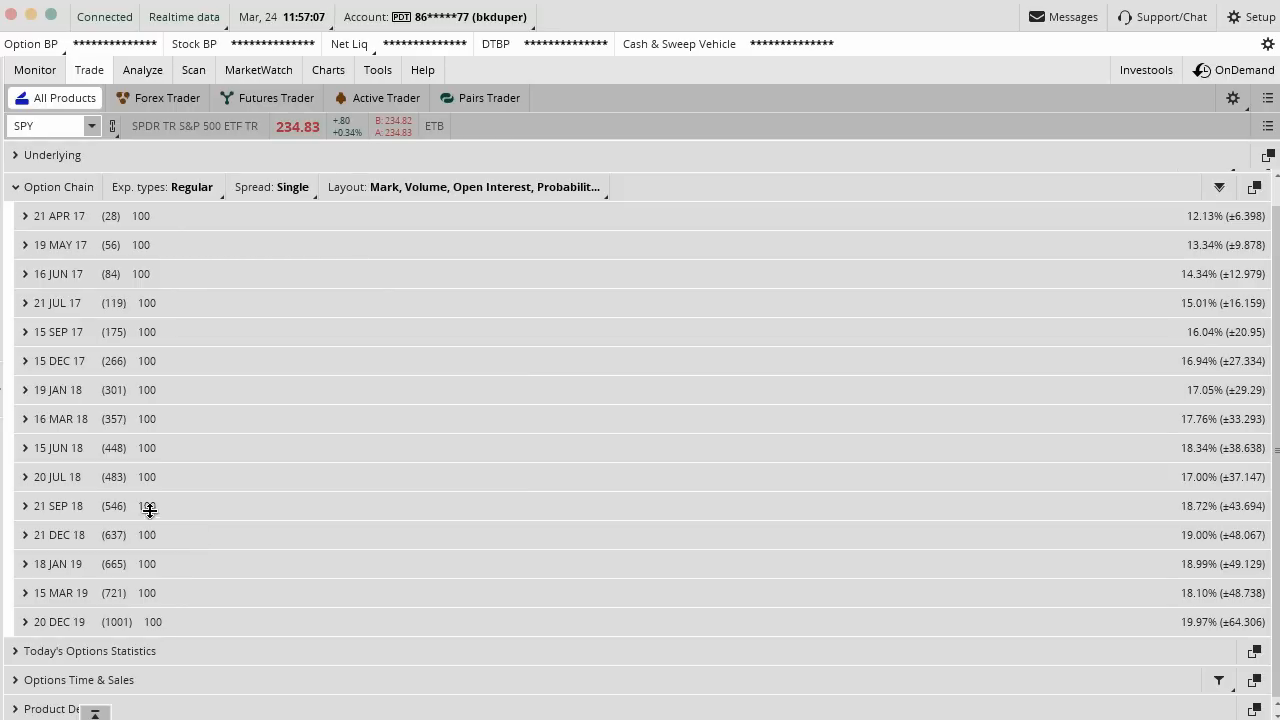
mouse_move(116, 452)
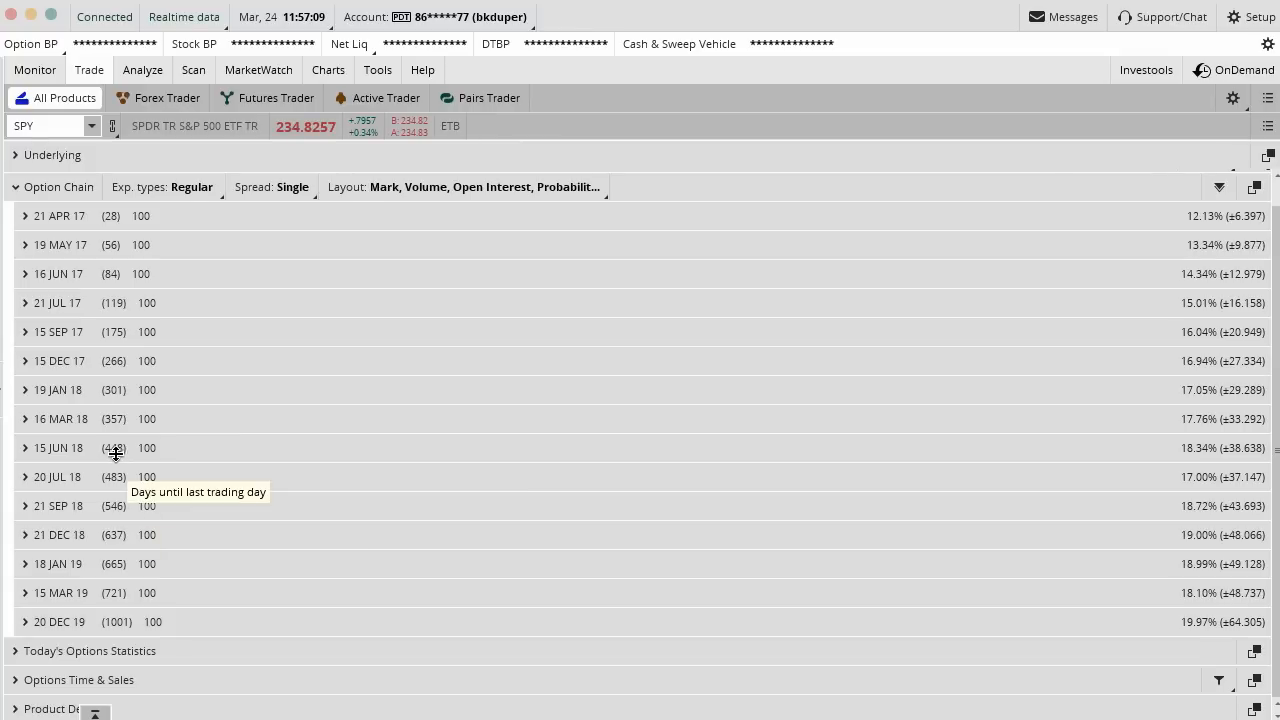
mouse_move(68, 420)
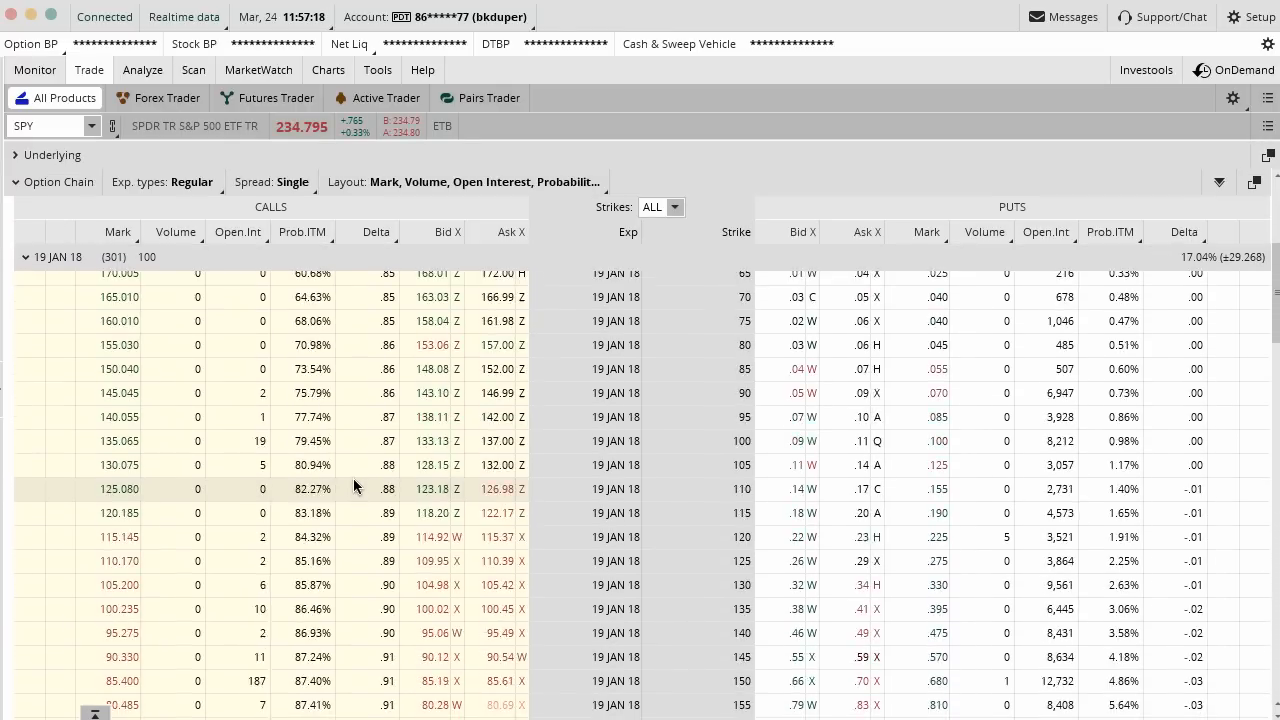
scroll("down", 3)
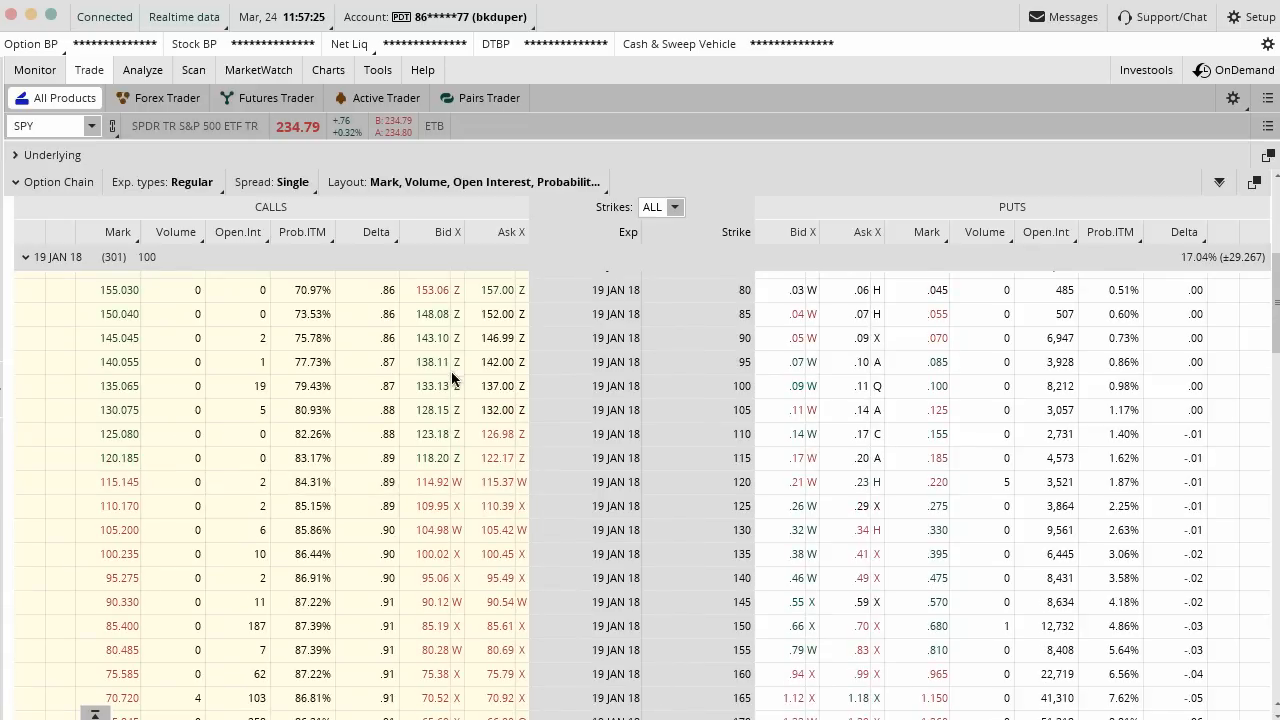
mouse_move(276, 278)
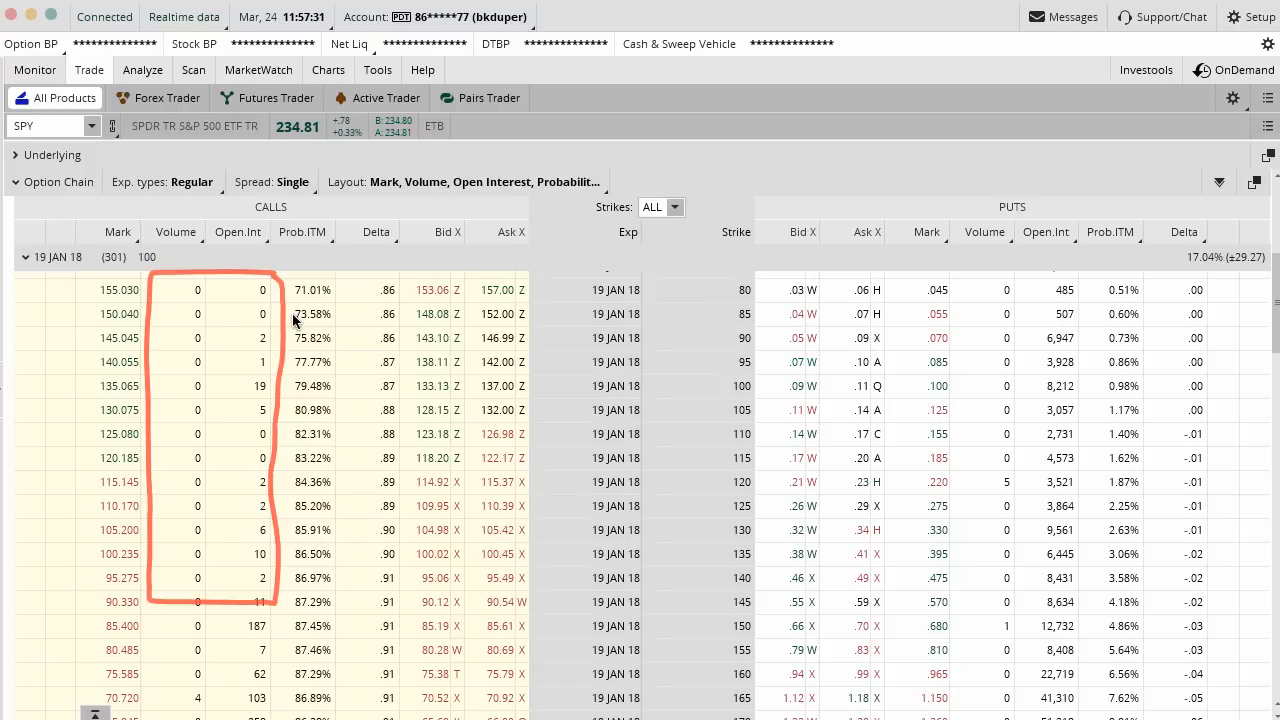
mouse_move(236, 496)
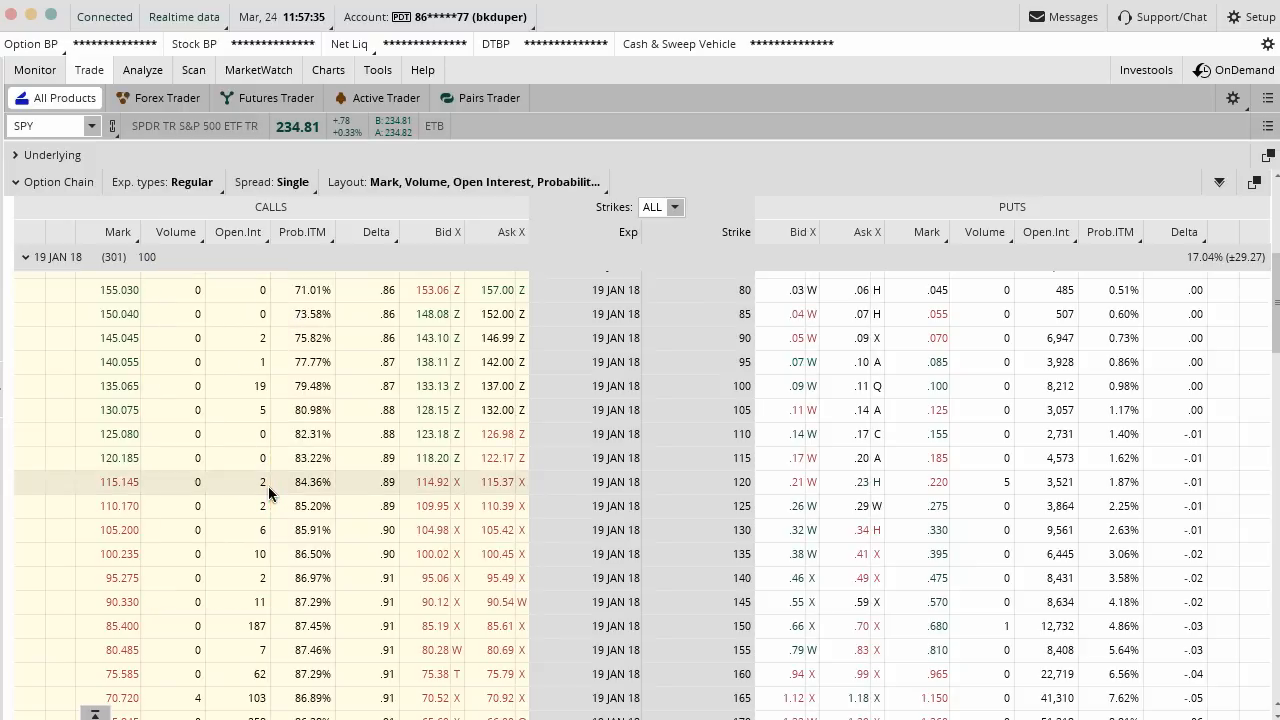
scroll("down", 3)
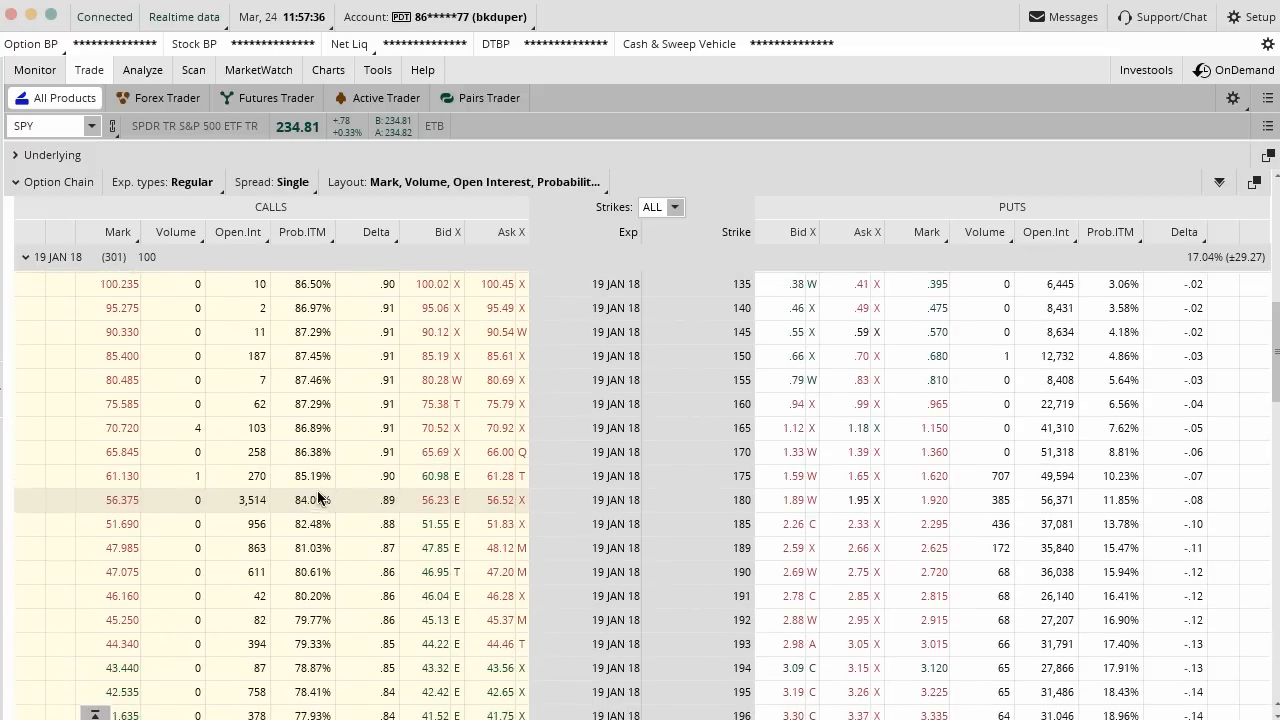
scroll("down", 3)
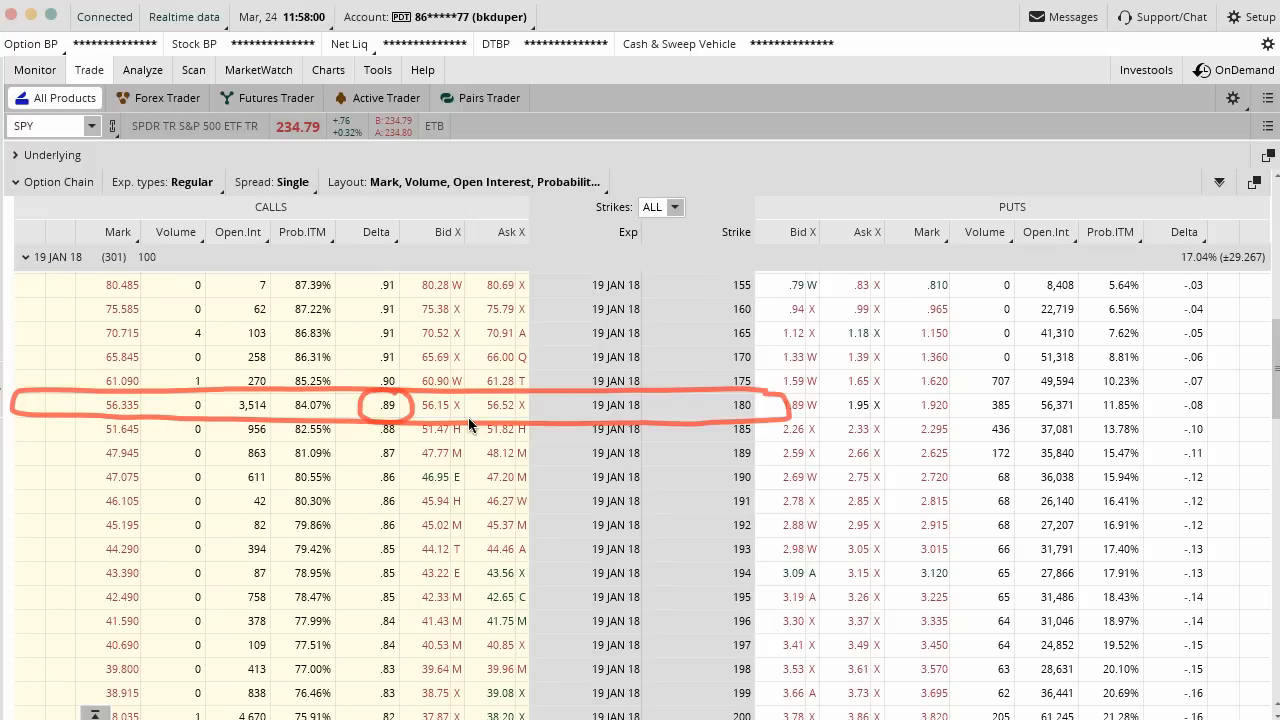
mouse_move(738, 418)
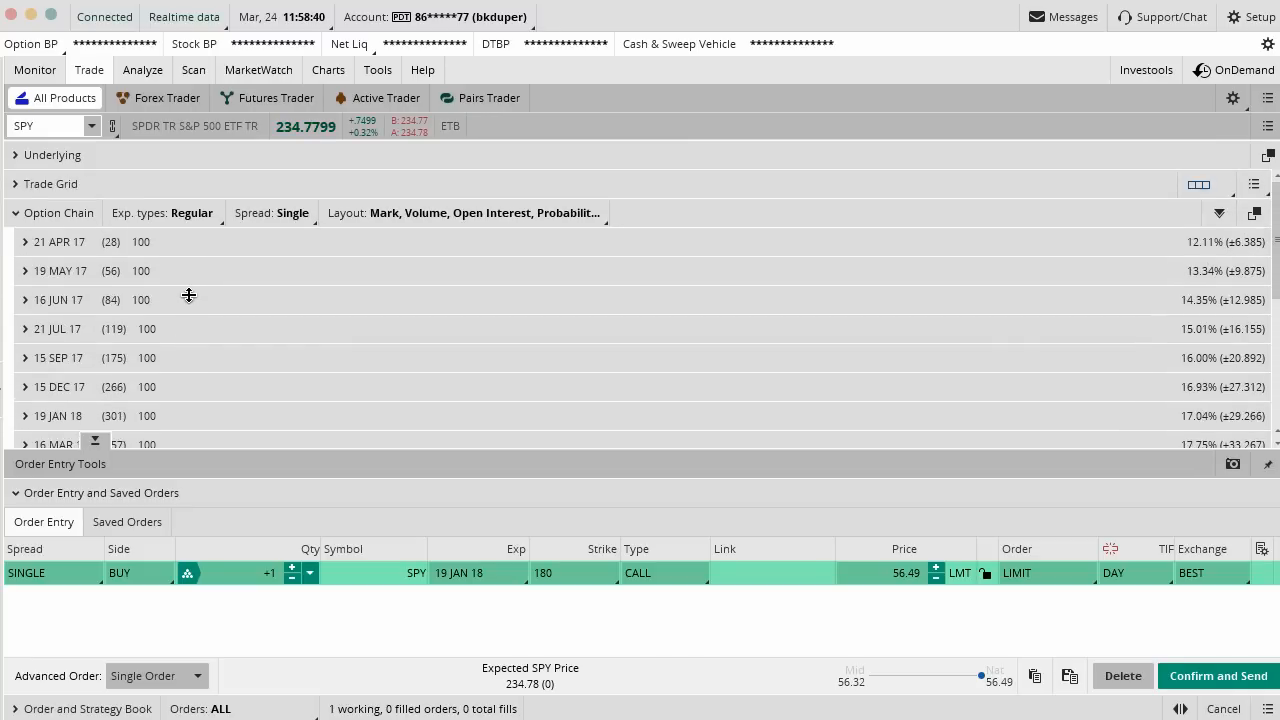
Step: Sell the SPY 21 APR 17 237 call against the Jan 18 180 call, forming a 54.76 debit diagonal
left_click(24, 240)
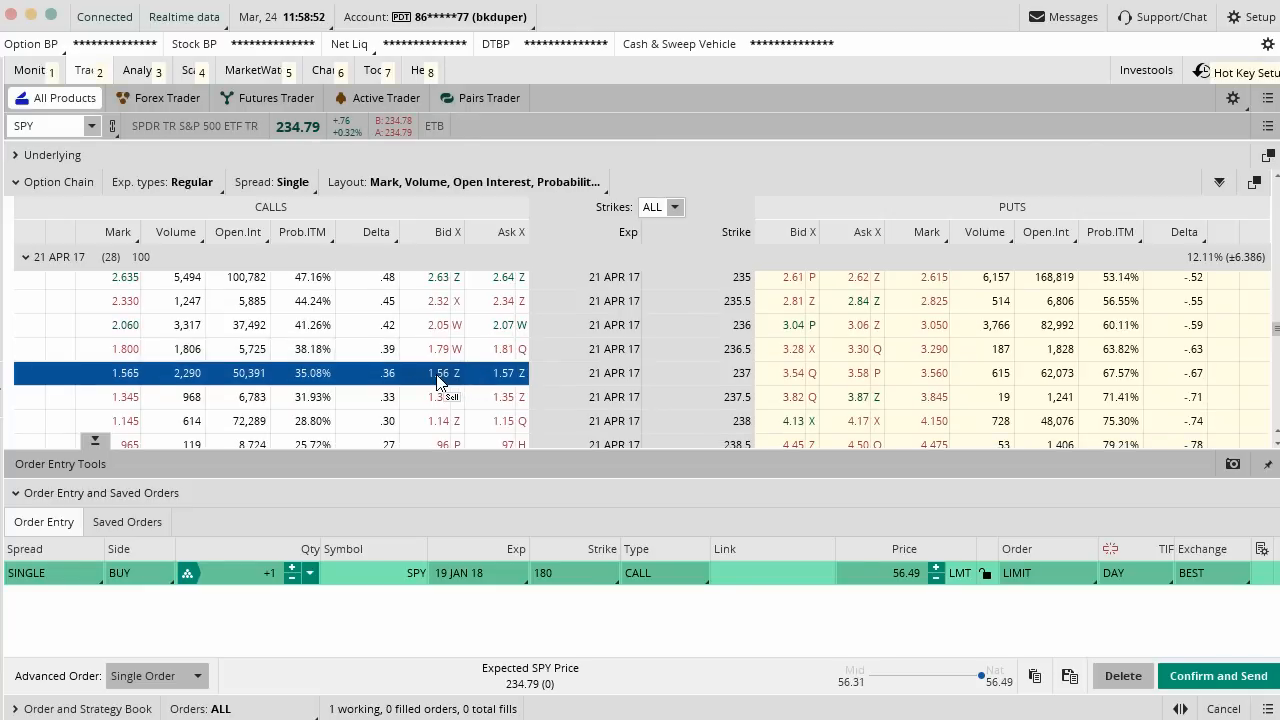
left_click(376, 70)
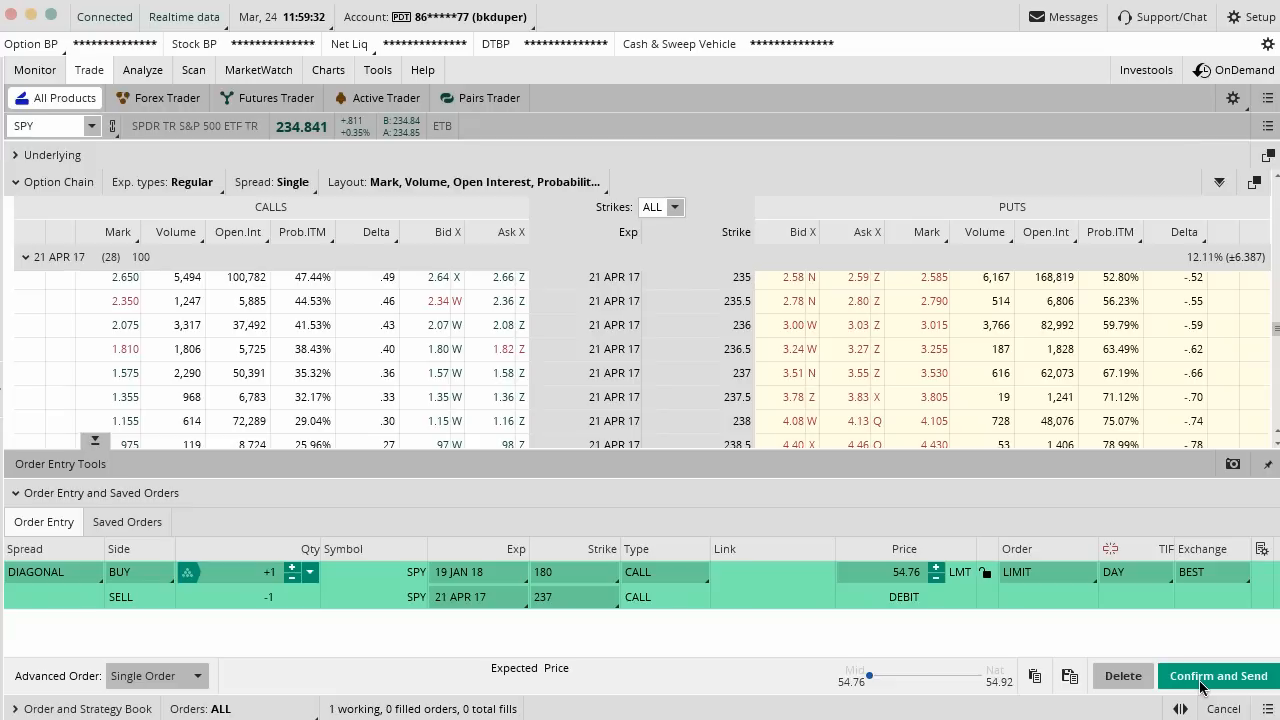
left_click(1218, 676)
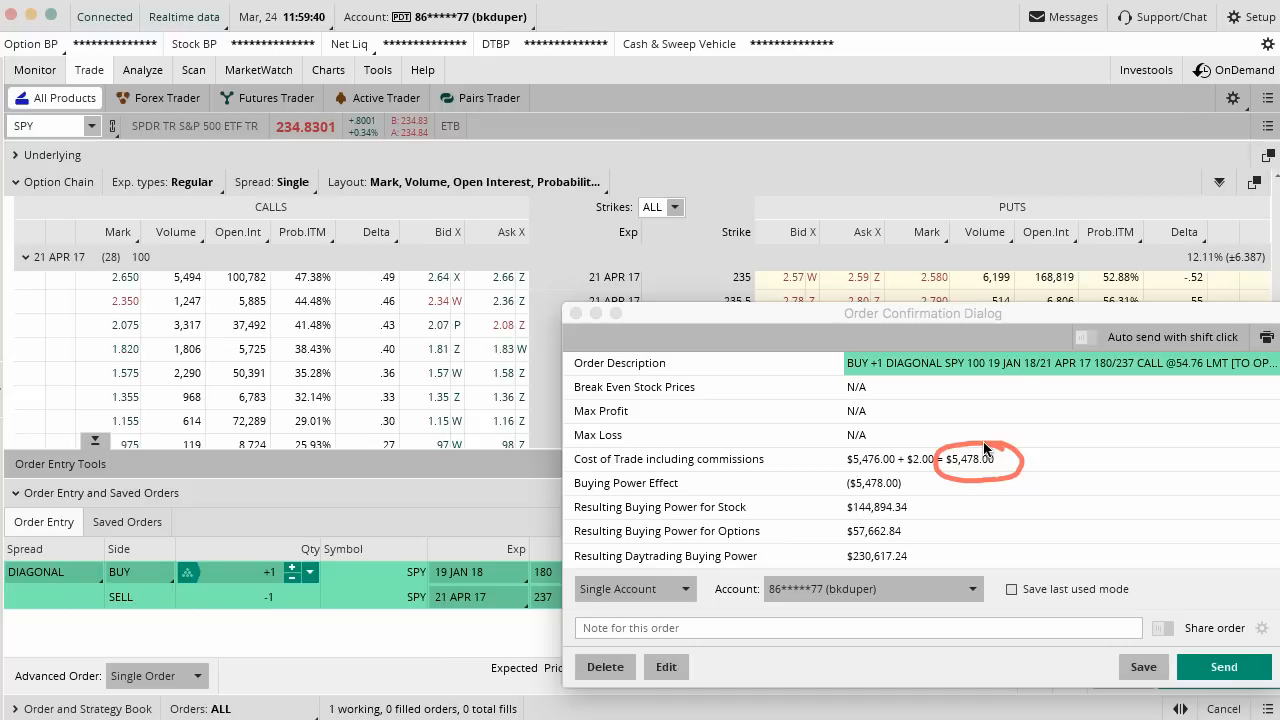
mouse_move(728, 446)
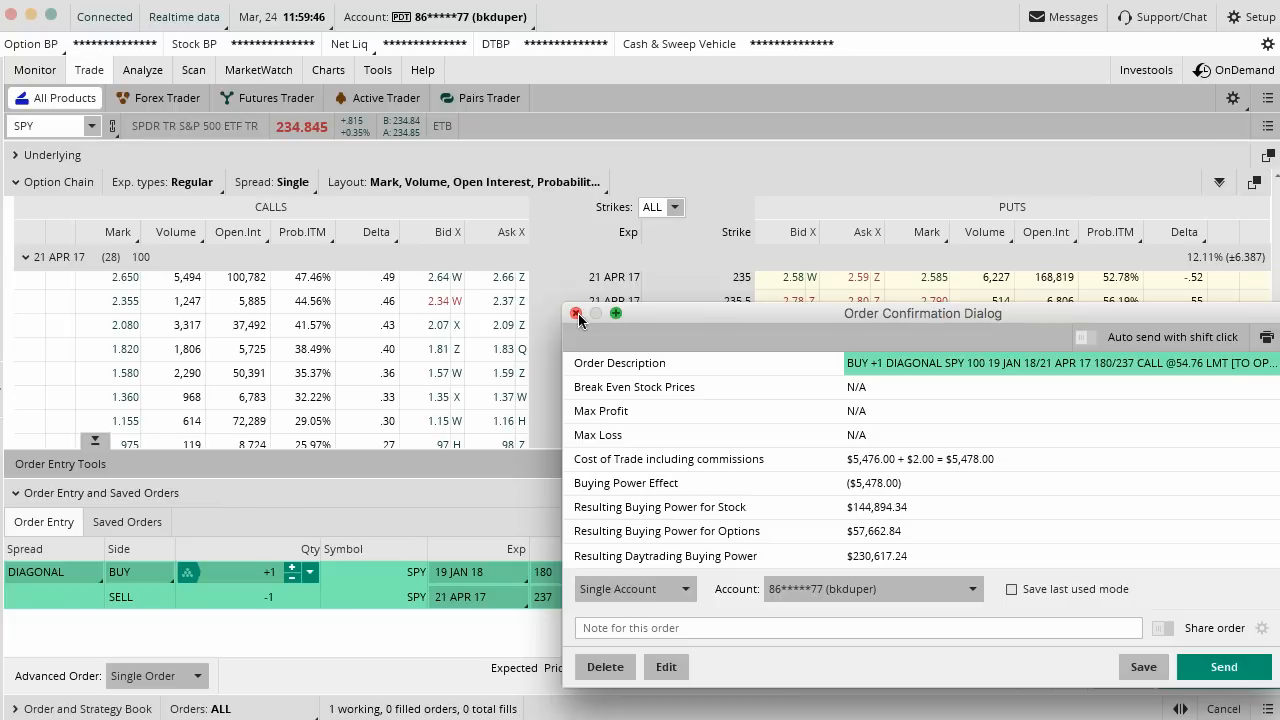
left_click(576, 314)
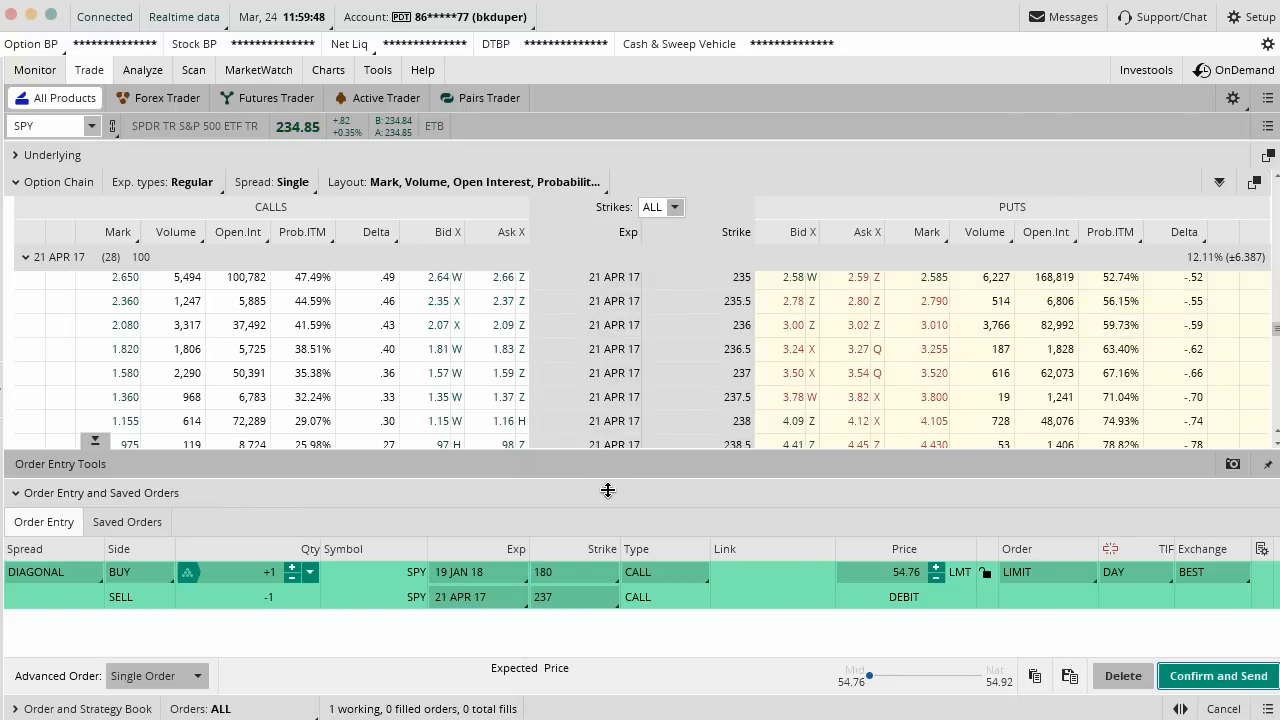